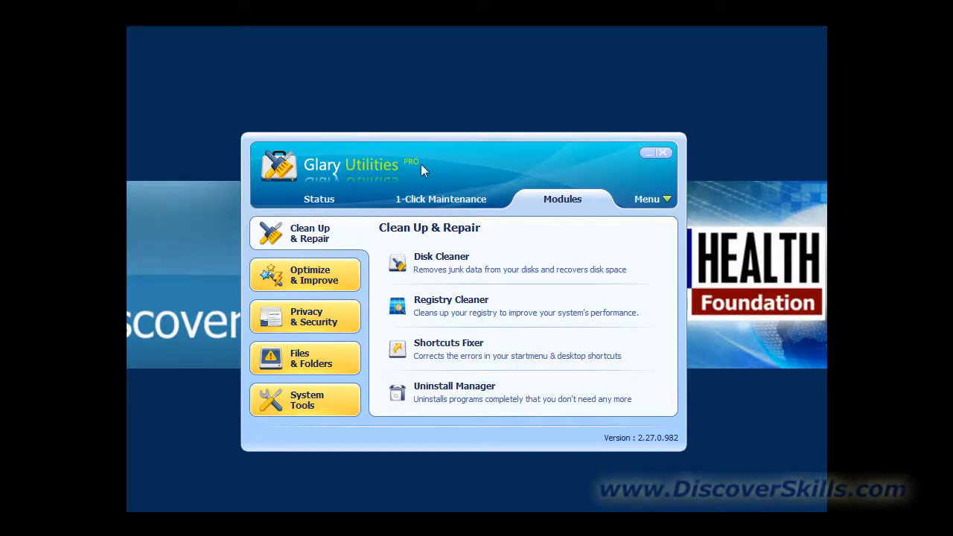
mouse_move(457, 178)
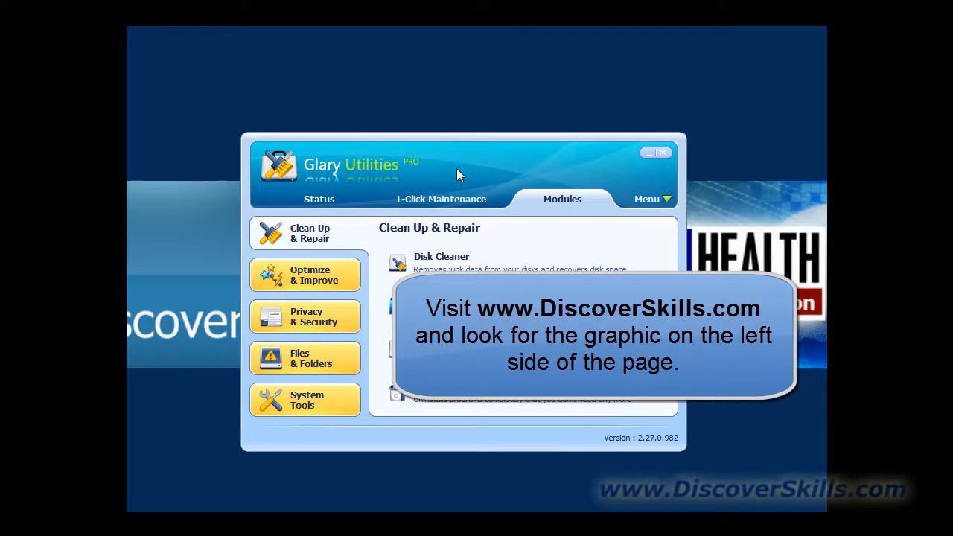
mouse_move(428, 177)
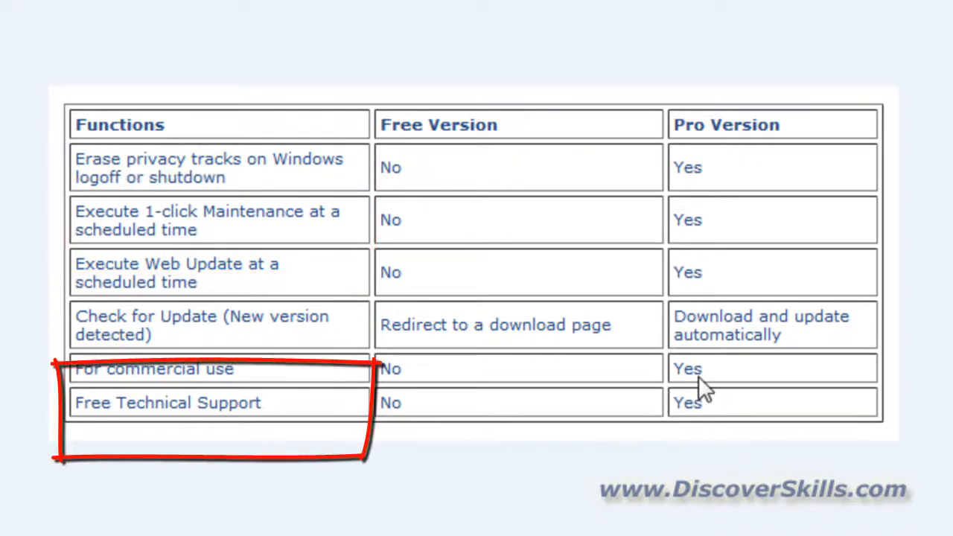
mouse_move(699, 273)
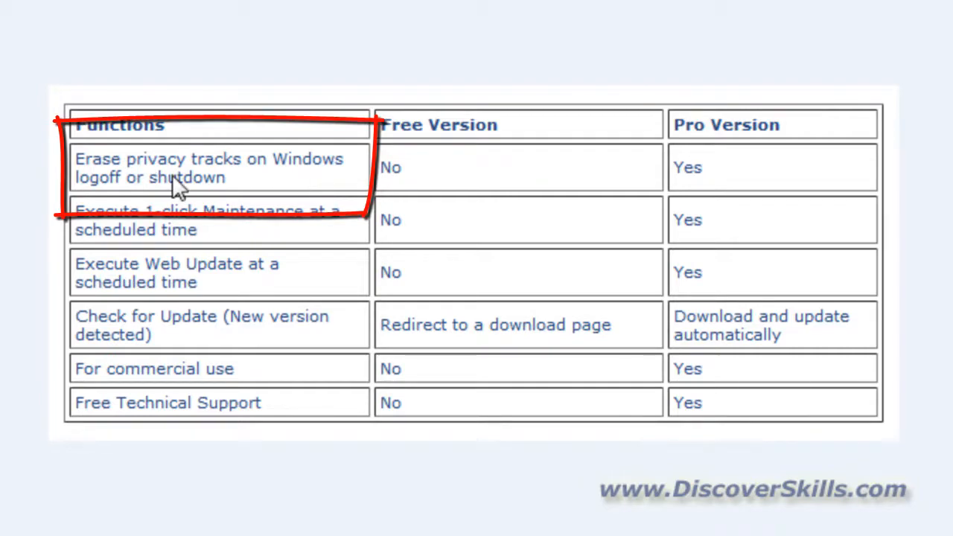
mouse_move(737, 205)
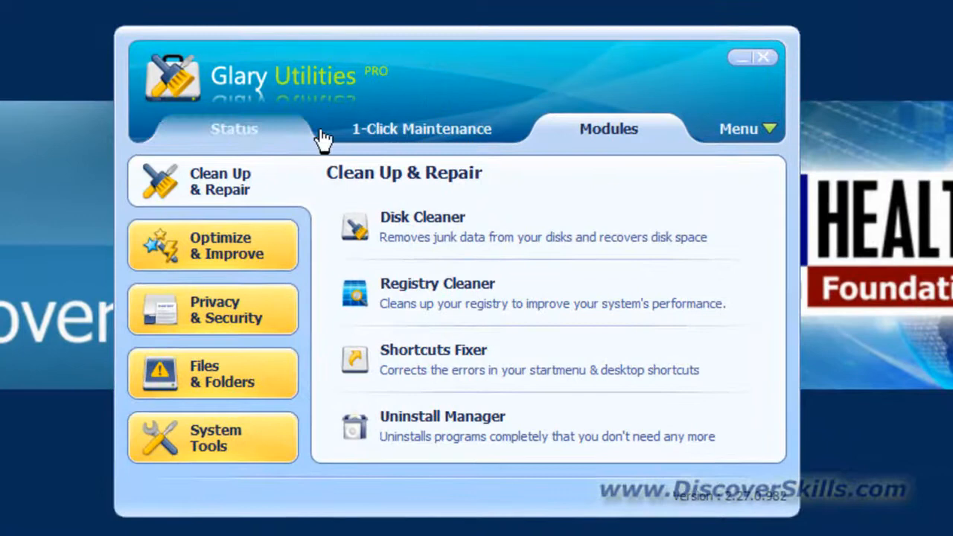
Review the Status and 1-Click Maintenance tabs, then return to the Clean Up & Repair modules list.
left_click(234, 128)
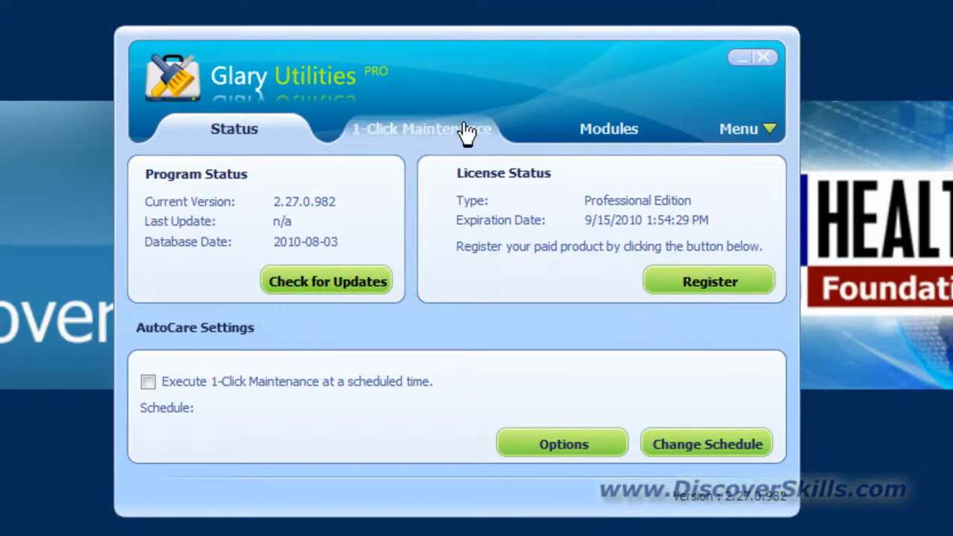
left_click(421, 129)
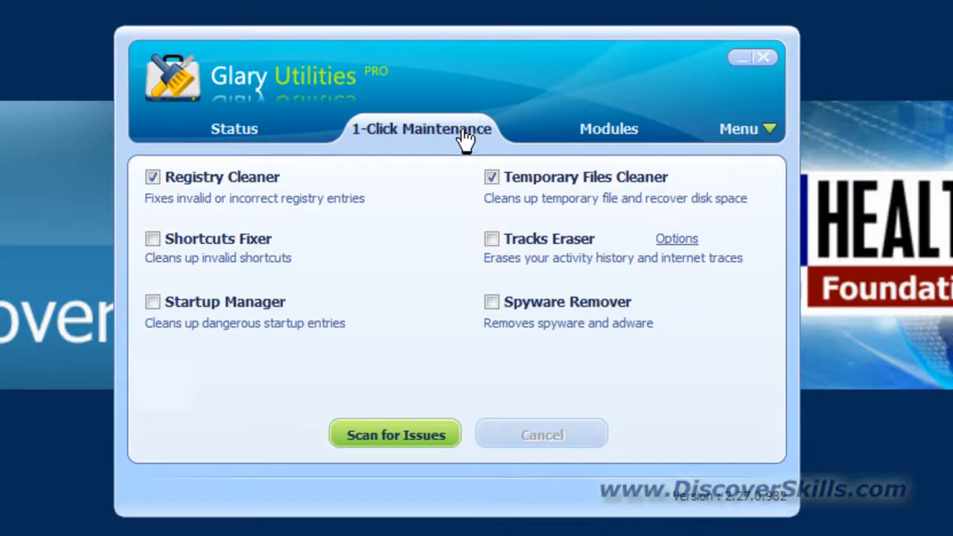
mouse_move(581, 282)
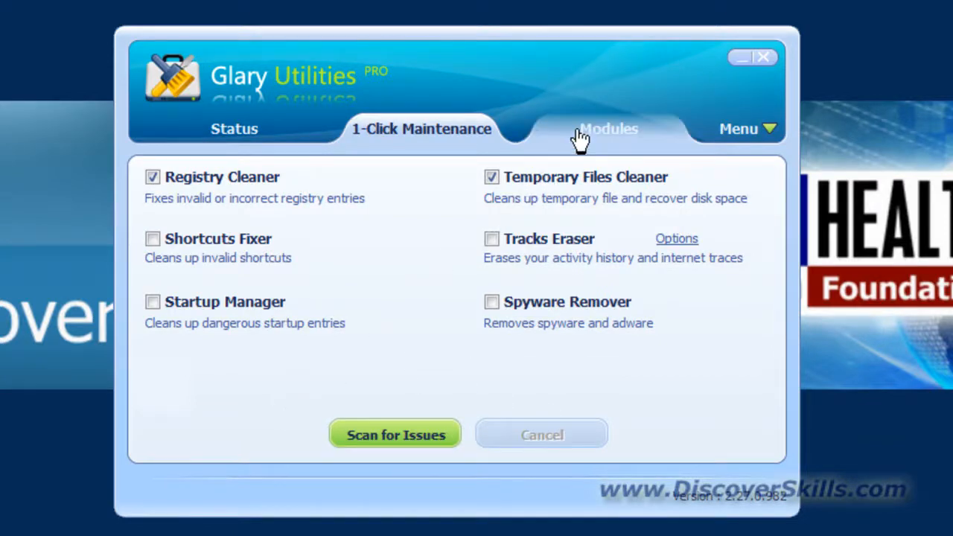
left_click(608, 129)
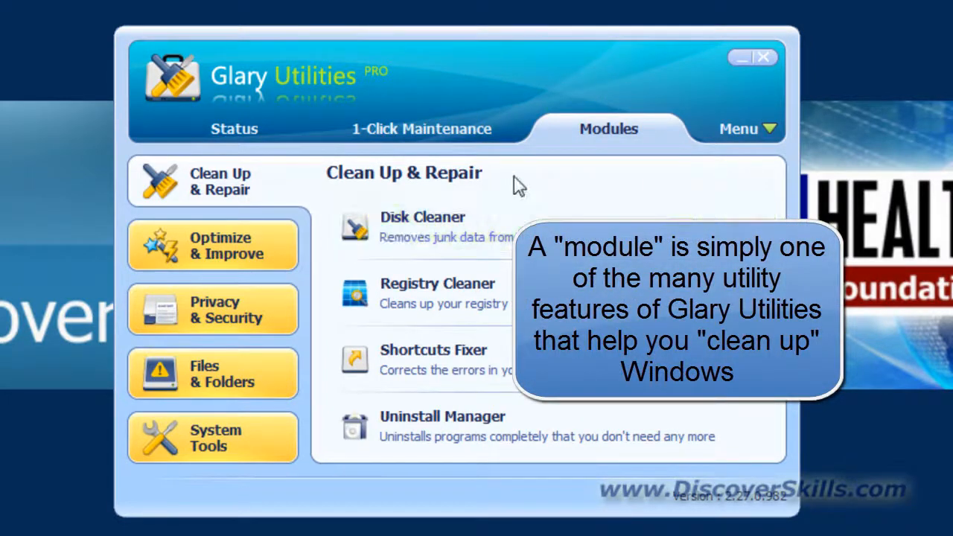
mouse_move(509, 91)
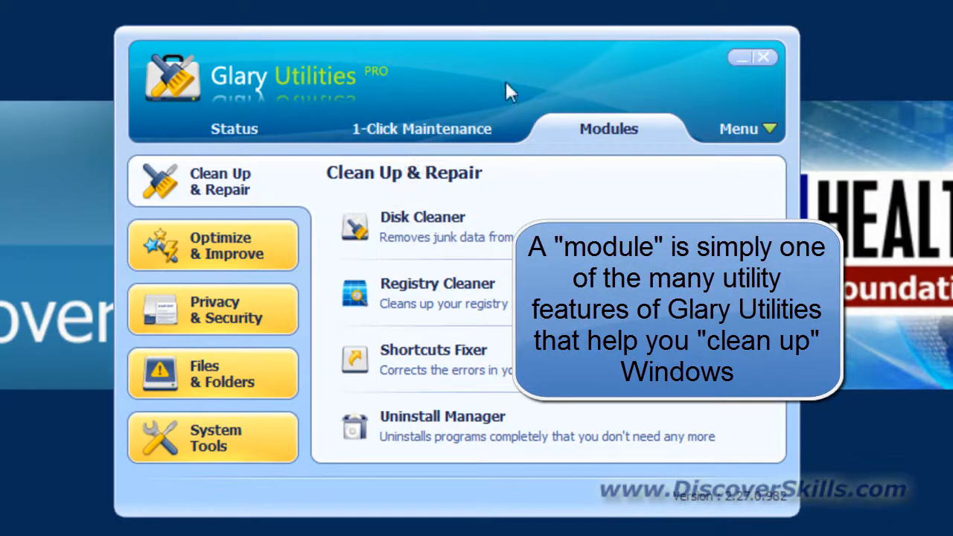
mouse_move(231, 83)
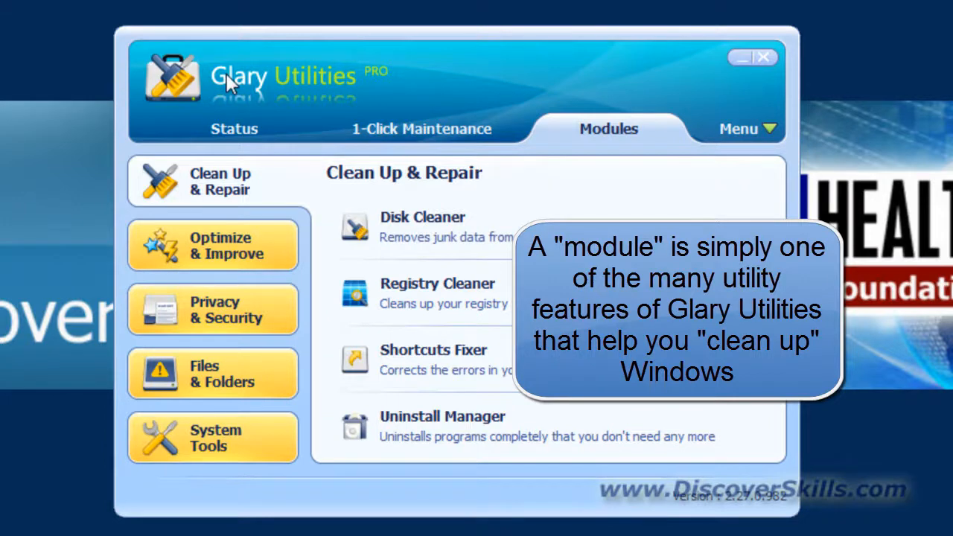
mouse_move(502, 93)
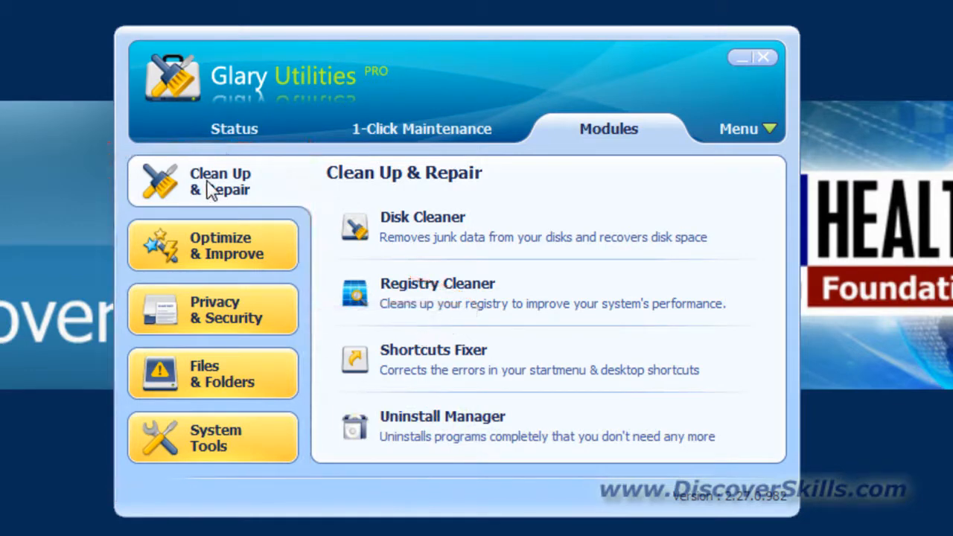
mouse_move(238, 182)
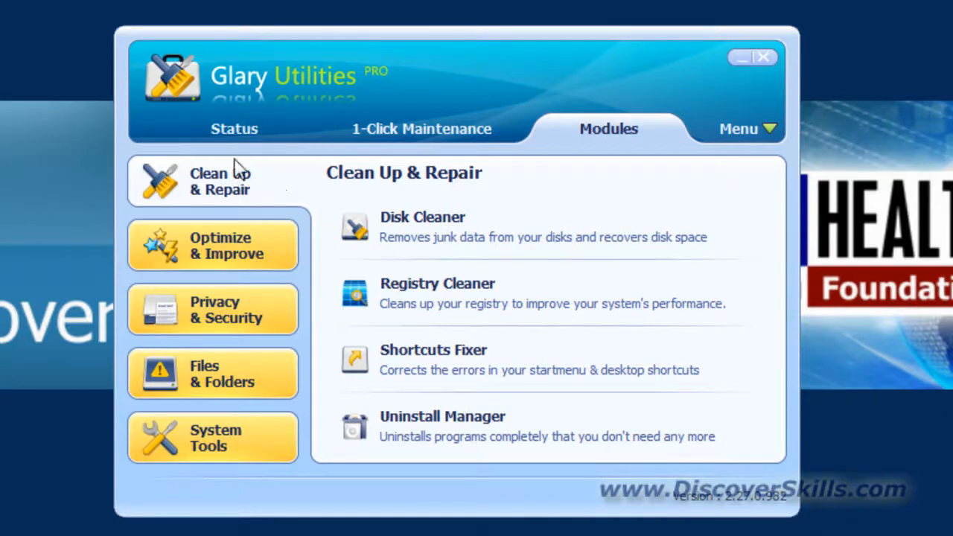
mouse_move(476, 227)
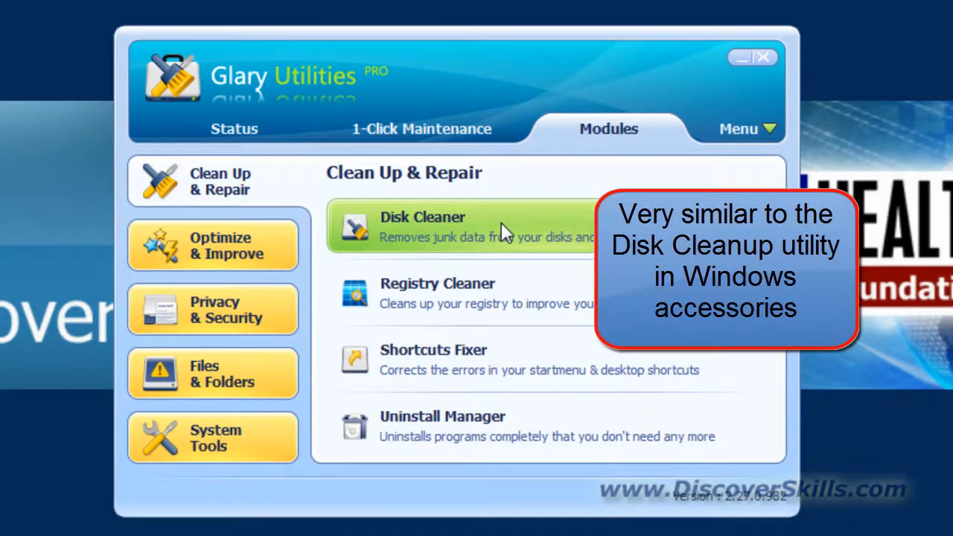
mouse_move(491, 236)
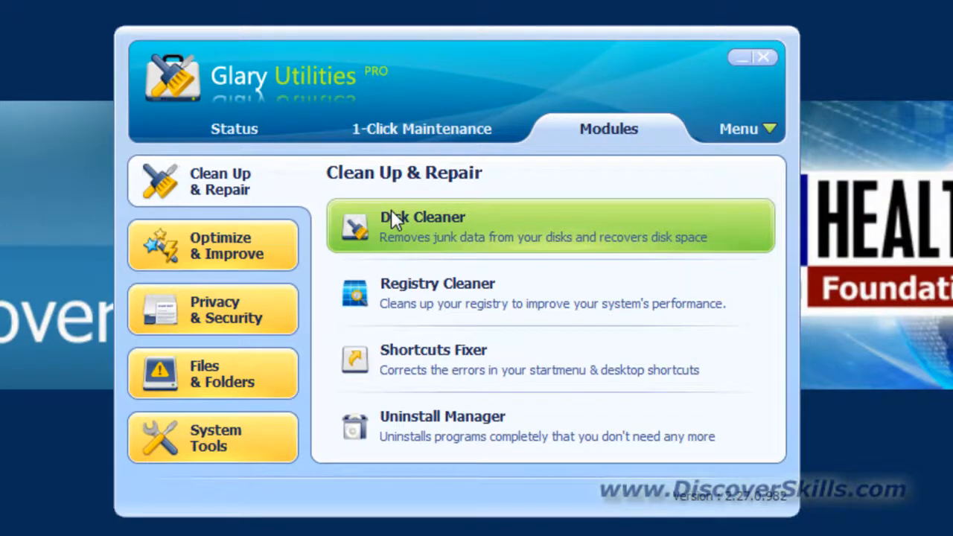
mouse_move(454, 426)
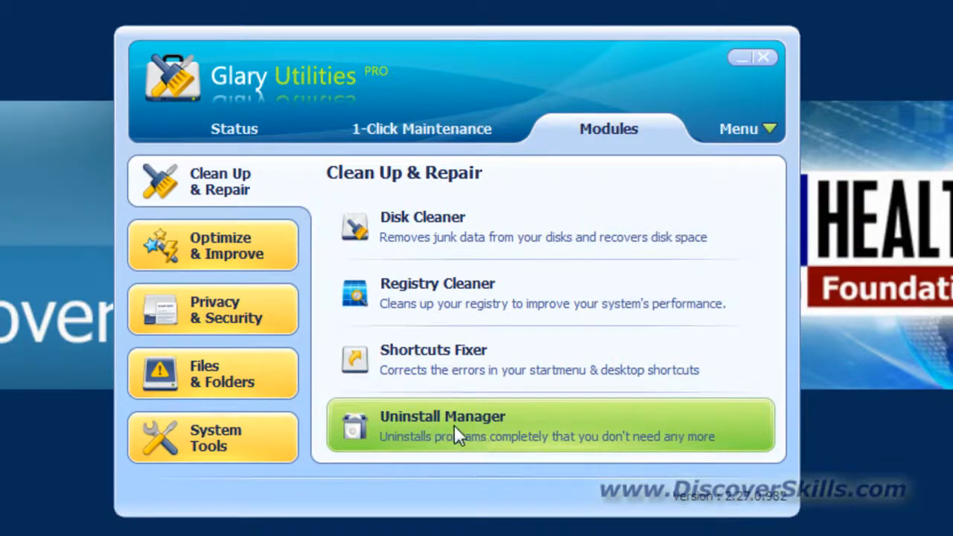
mouse_move(529, 445)
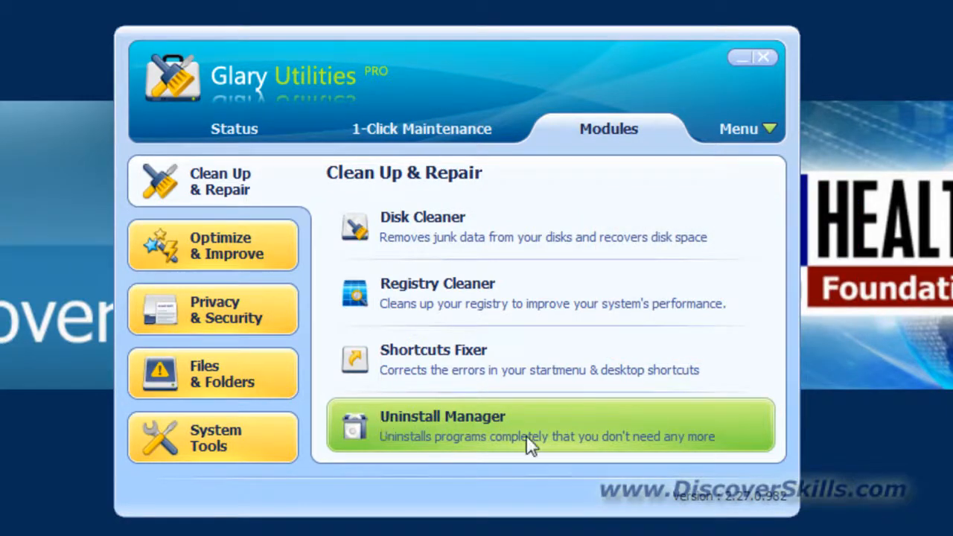
mouse_move(509, 407)
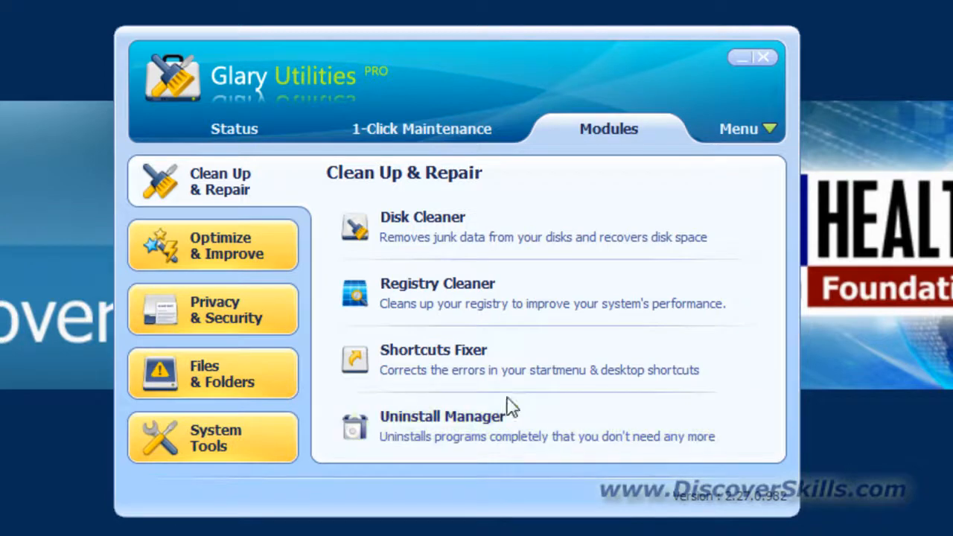
mouse_move(483, 328)
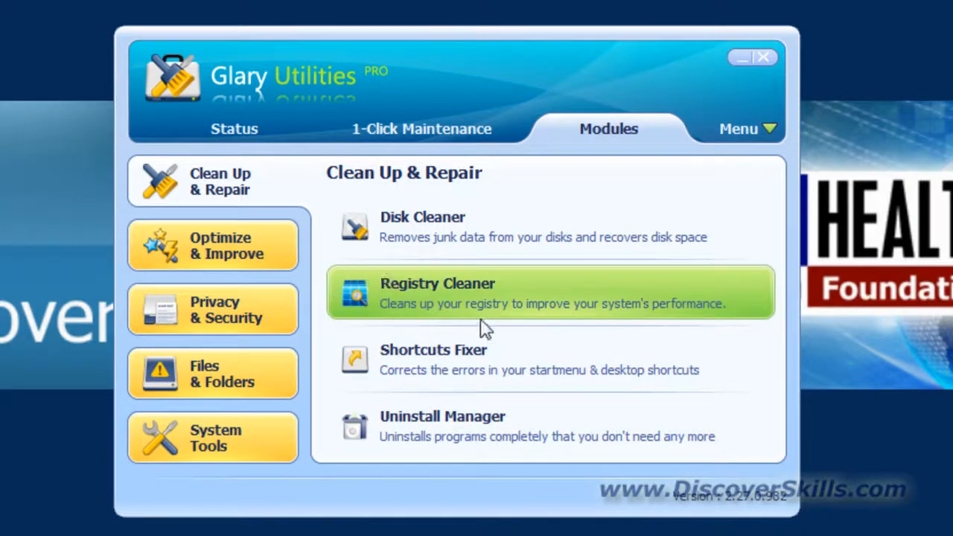
mouse_move(435, 298)
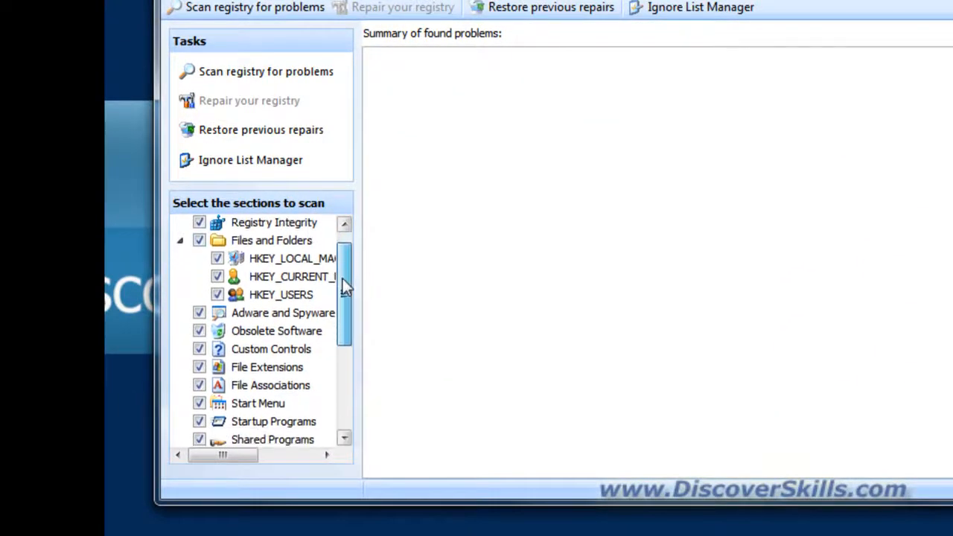
scroll("down", 3)
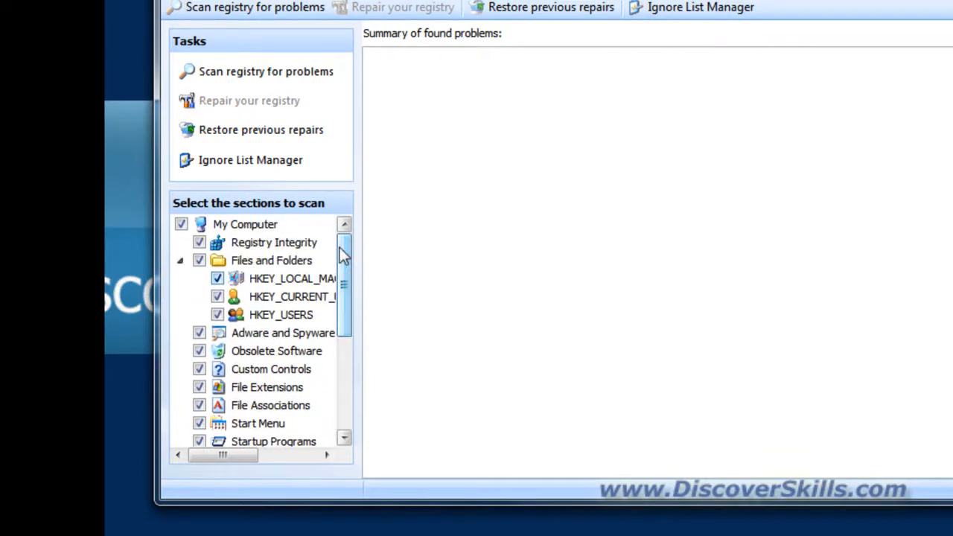
mouse_move(240, 428)
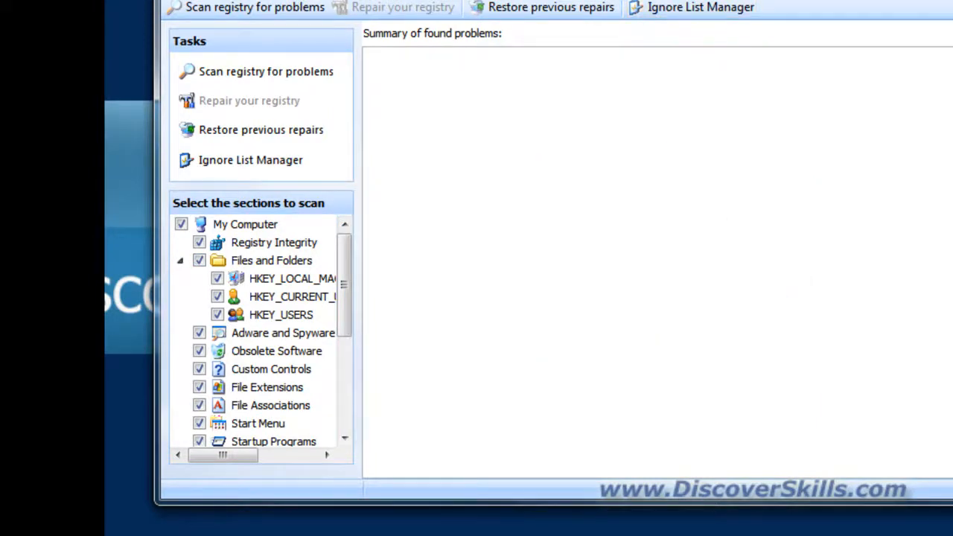
left_click(245, 6)
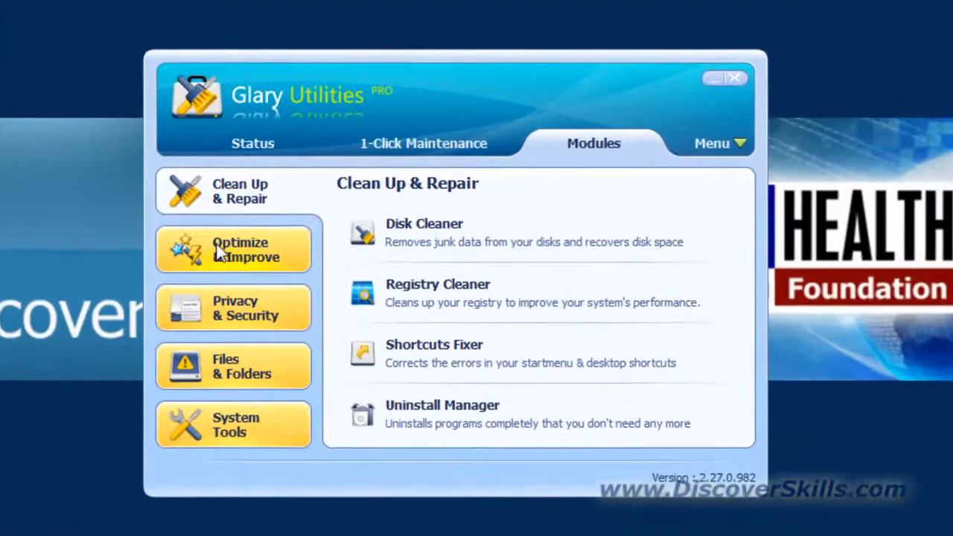
Launch Startup Manager from the Optimize & Improve module category.
left_click(240, 249)
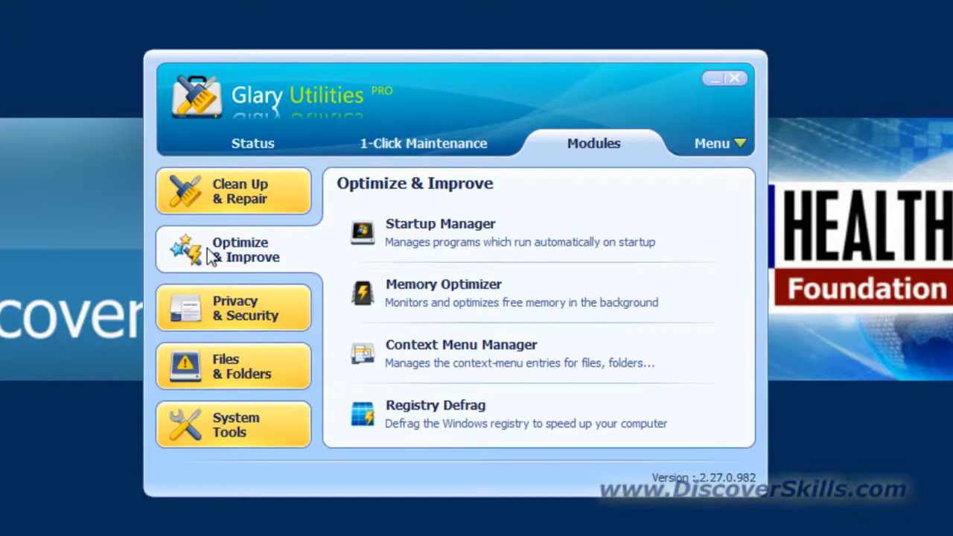
mouse_move(201, 272)
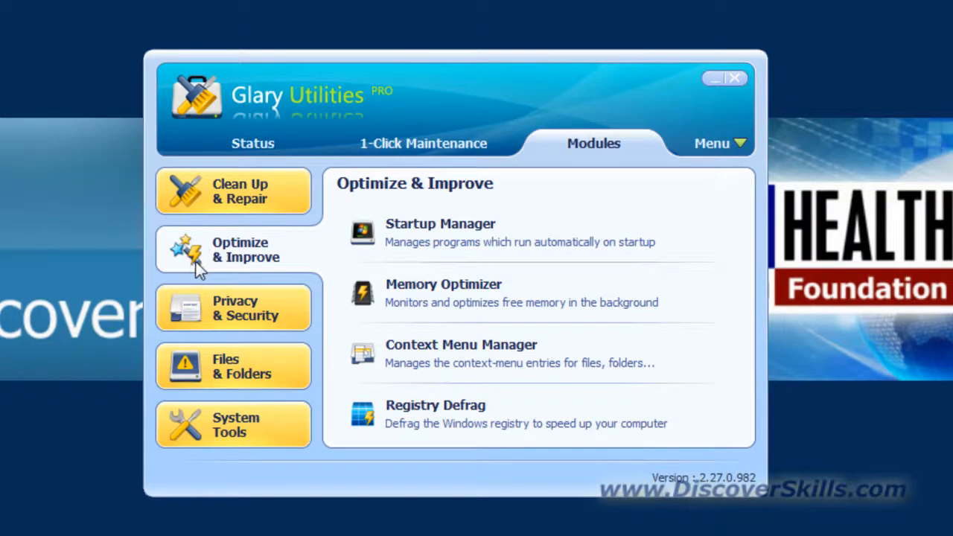
mouse_move(469, 242)
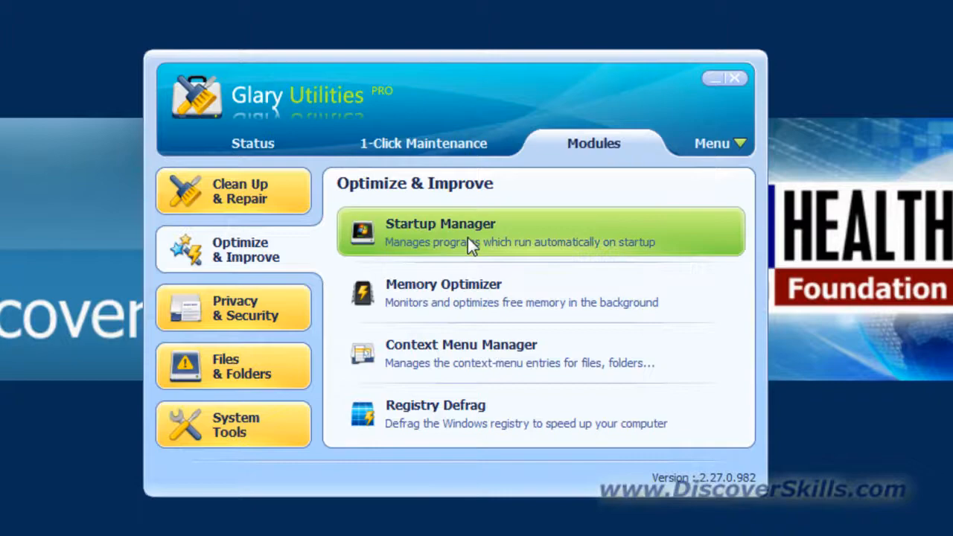
mouse_move(450, 236)
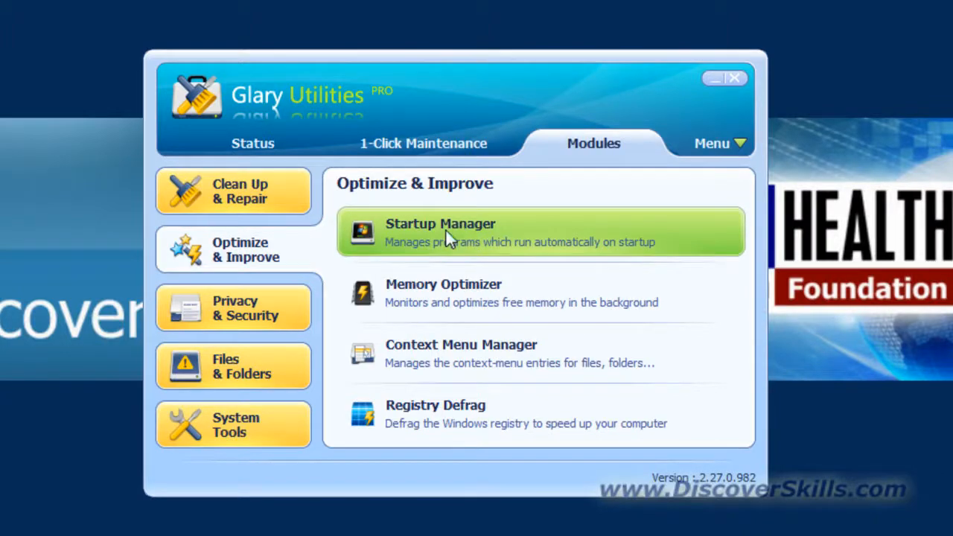
left_click(439, 231)
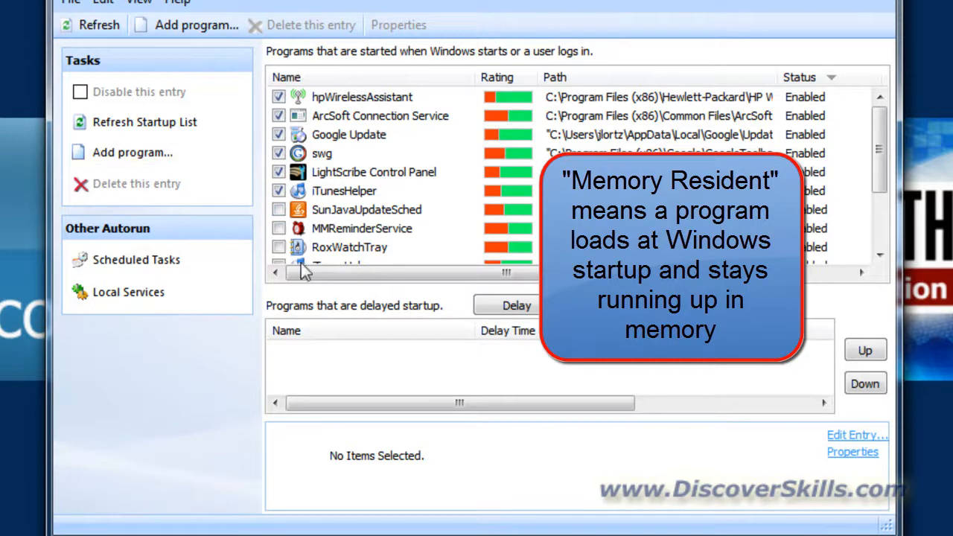
mouse_move(365, 271)
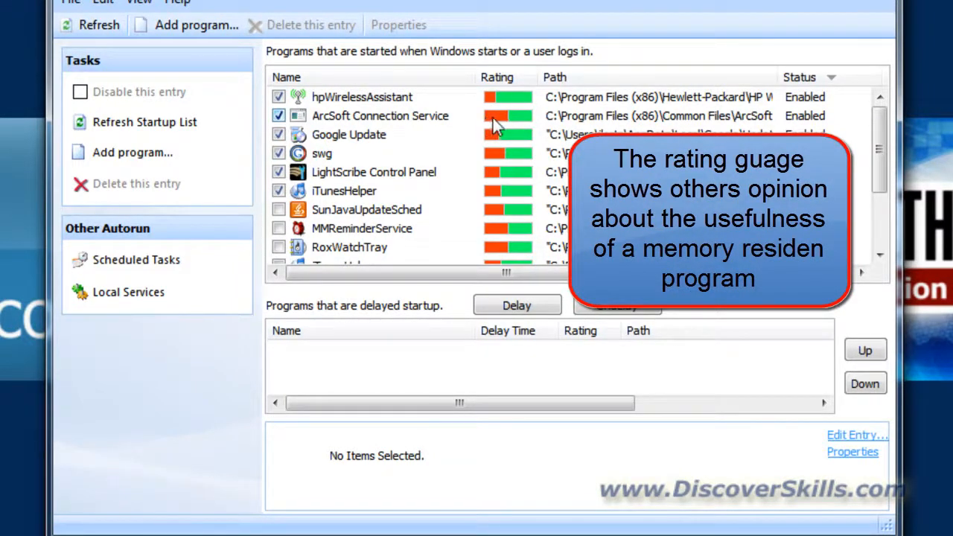
mouse_move(527, 123)
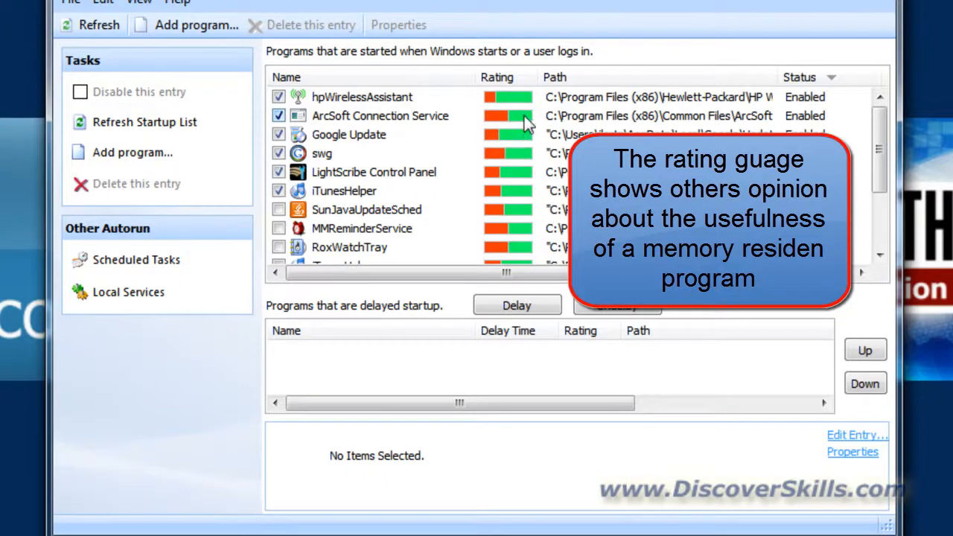
mouse_move(381, 119)
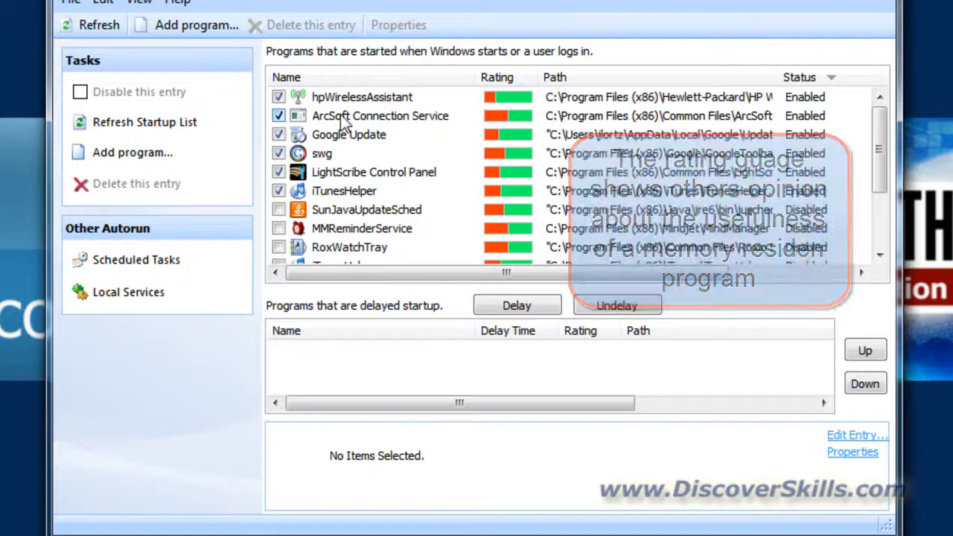
Select ArcSoft Connection Service and view its online Startup Library entry with ratings.
left_click(380, 116)
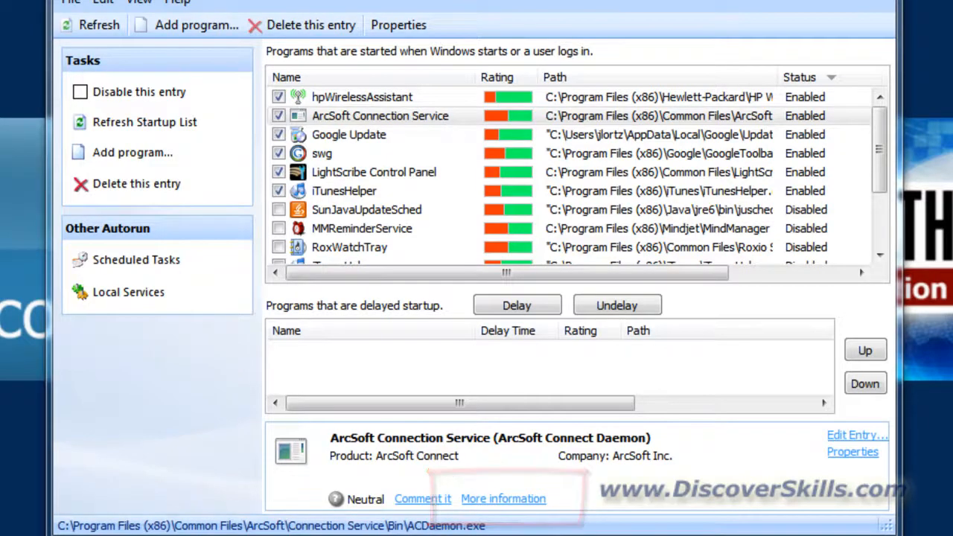
left_click(503, 498)
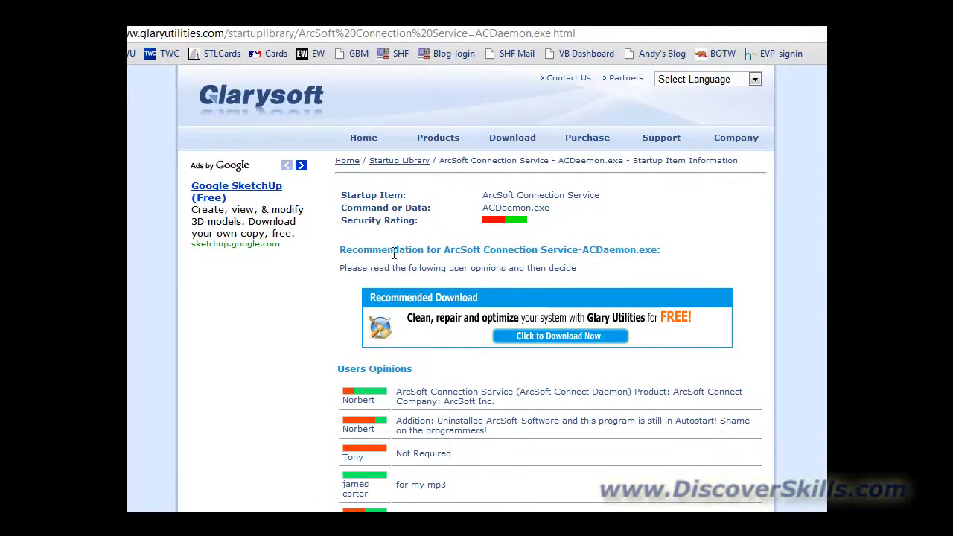
Scroll to the six user opinions on ArcSoft Connection Service.
scroll("down", 3)
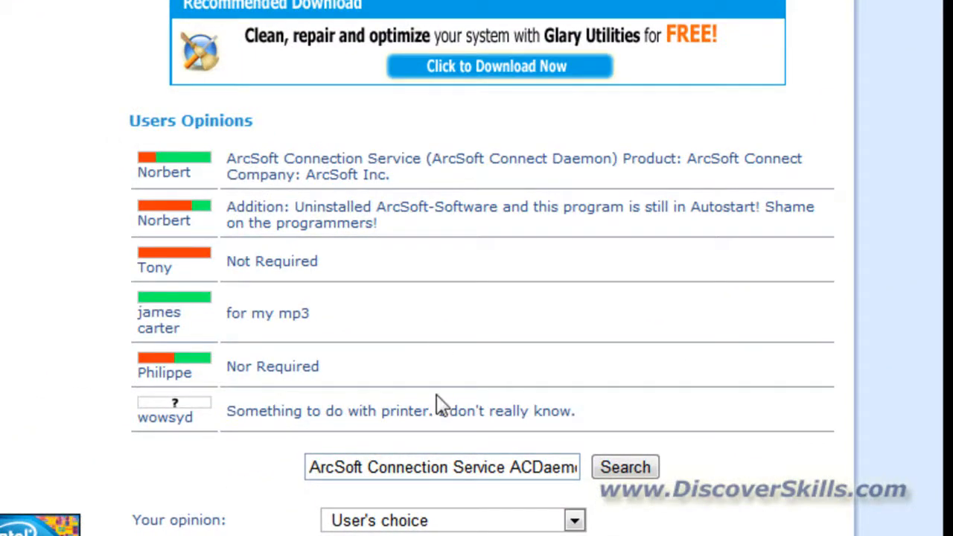
mouse_move(707, 354)
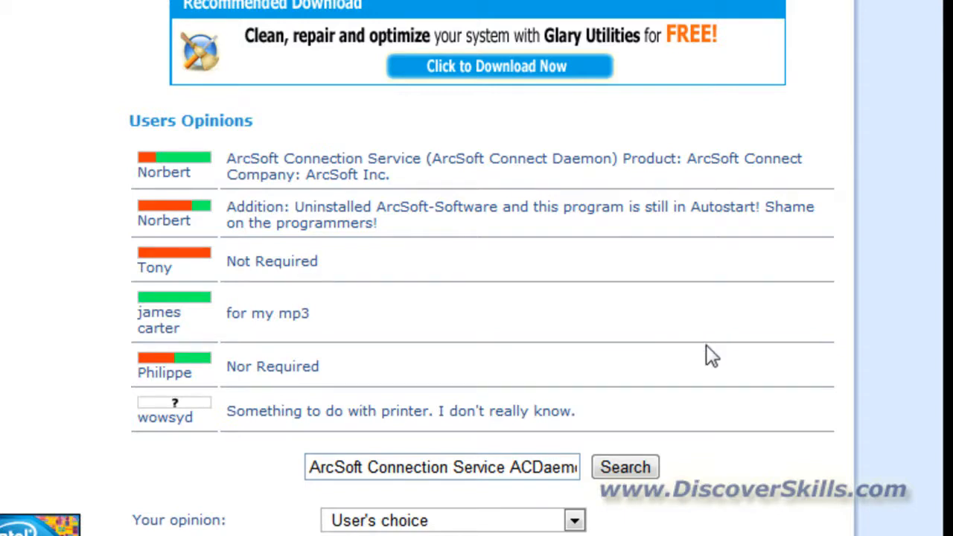
mouse_move(327, 137)
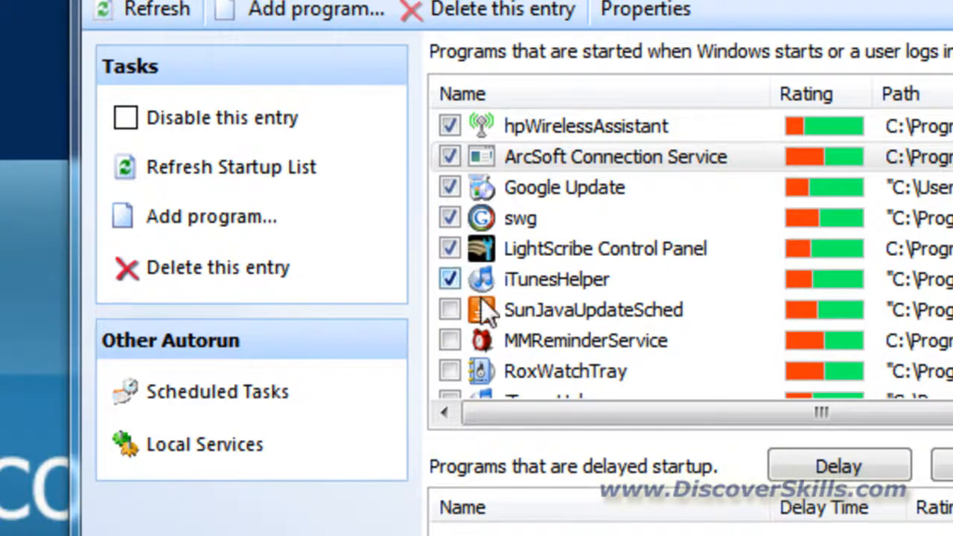
mouse_move(618, 301)
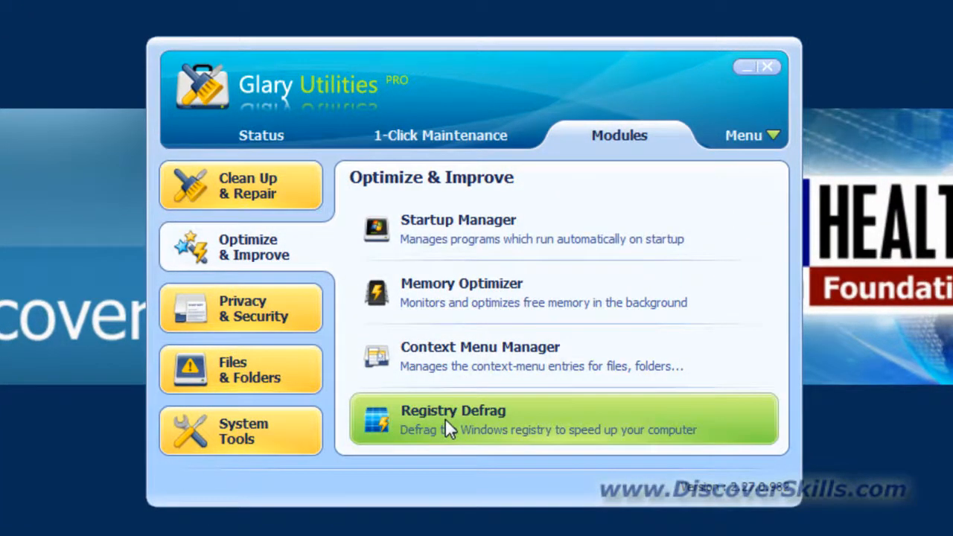
left_click(452, 419)
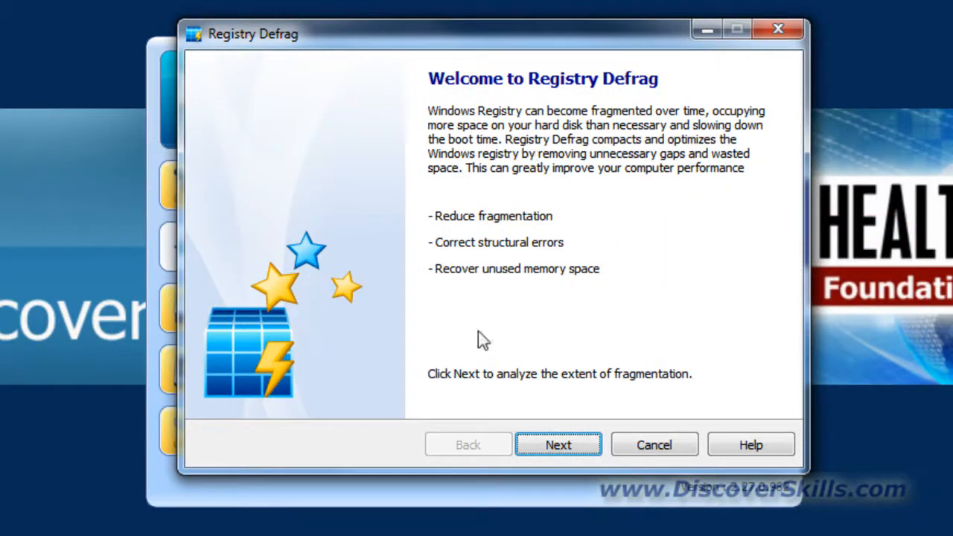
mouse_move(453, 394)
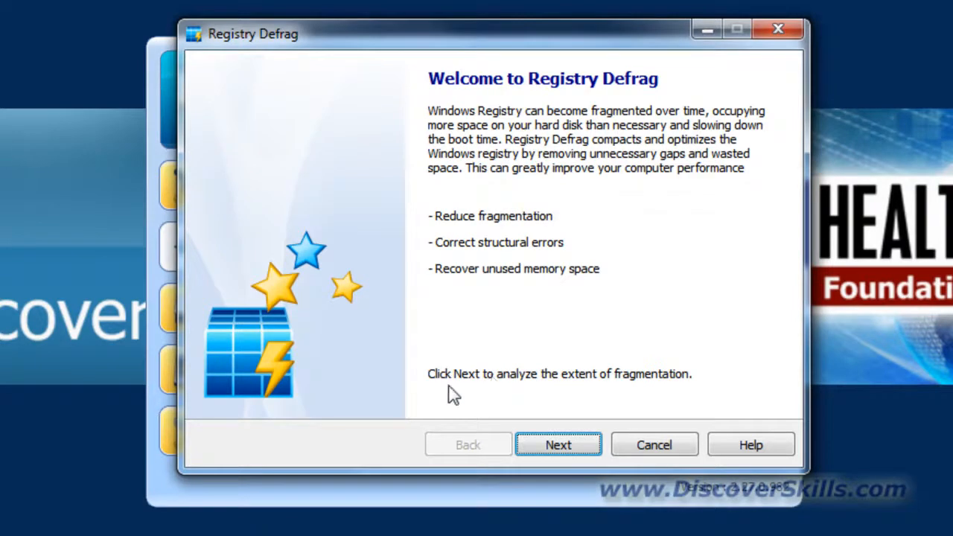
mouse_move(409, 329)
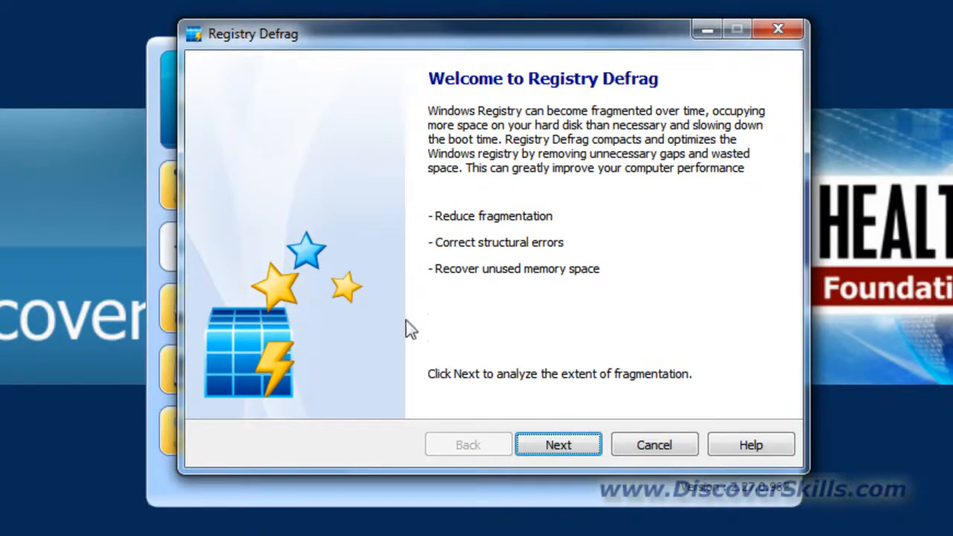
mouse_move(771, 413)
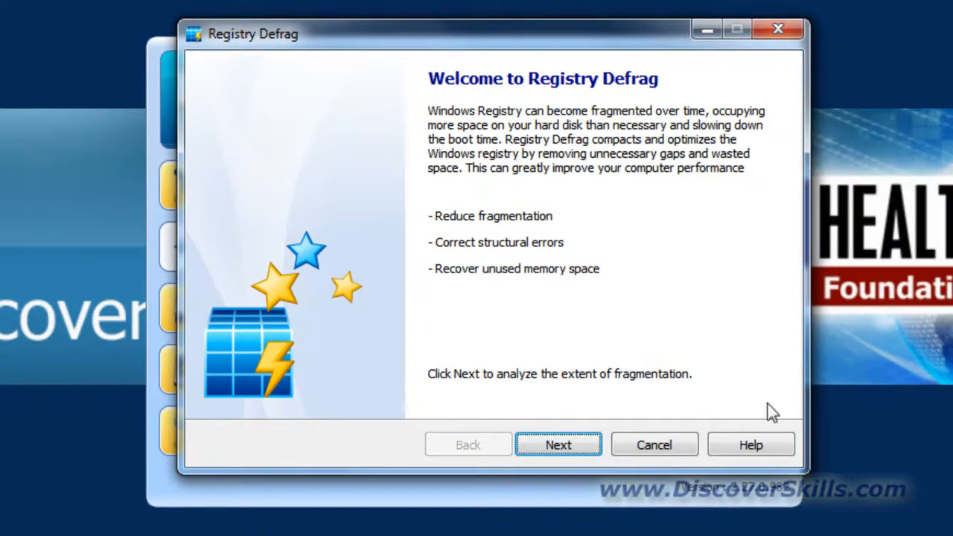
mouse_move(777, 29)
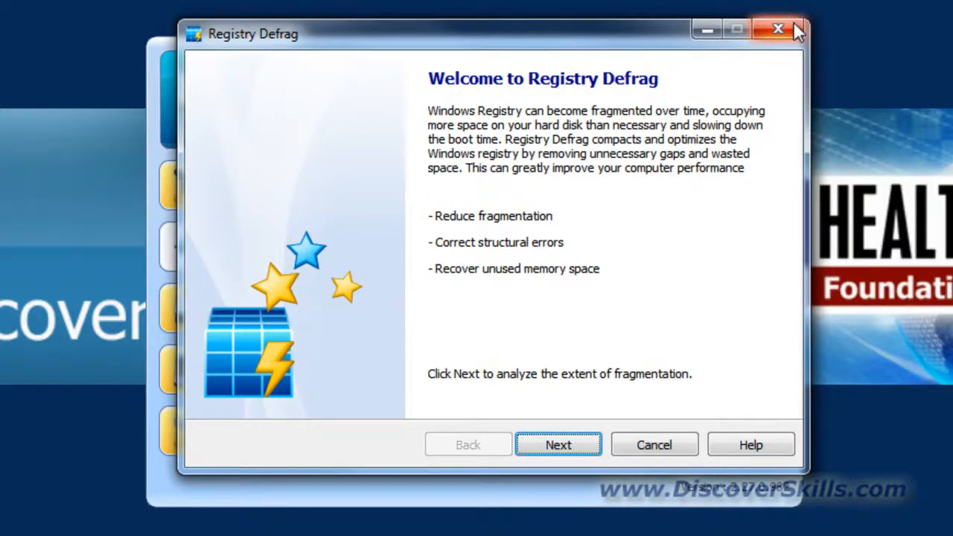
left_click(777, 29)
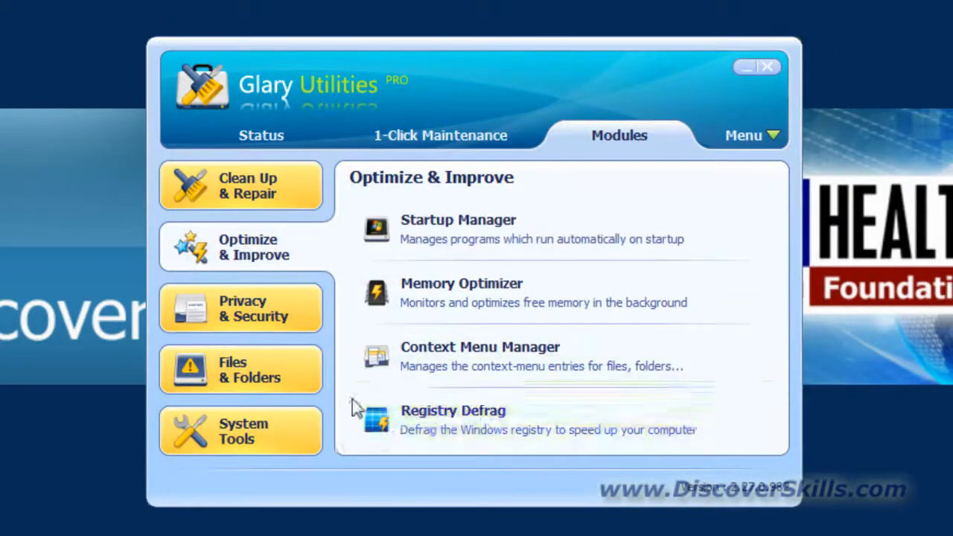